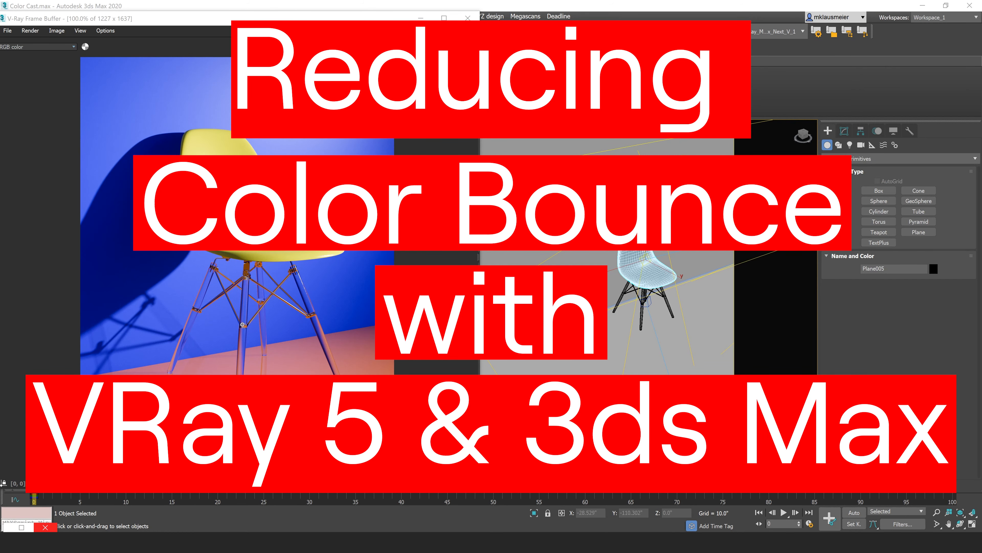
{"action": "mouse_move", "coordinate": [575, 262]}
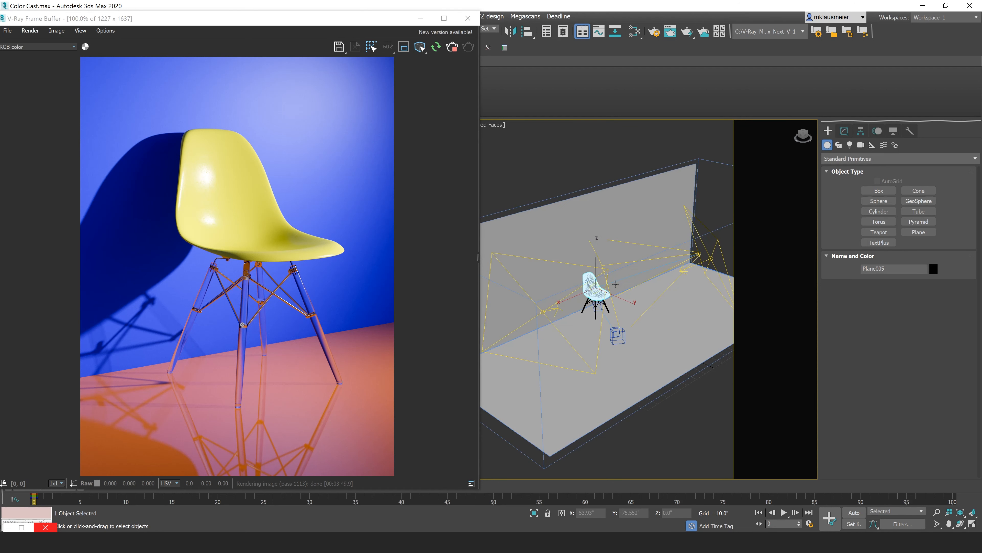
{"action": "mouse_move", "coordinate": [366, 378]}
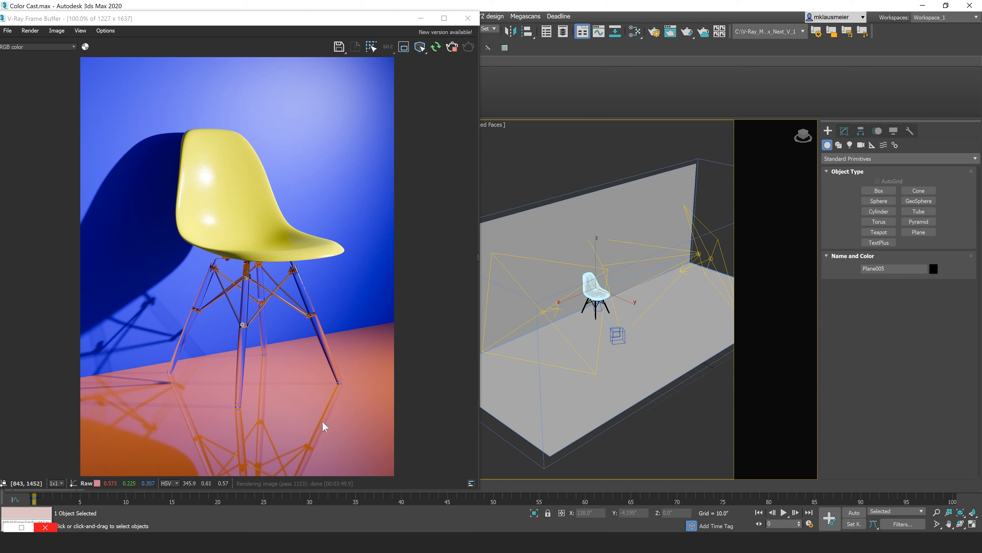
{"action": "mouse_move", "coordinate": [268, 132]}
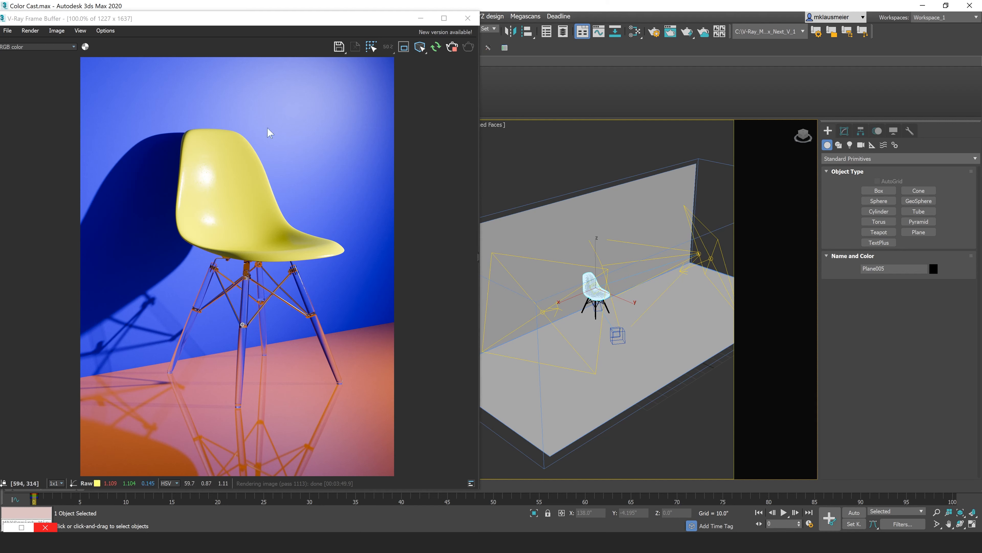
{"action": "mouse_move", "coordinate": [301, 410]}
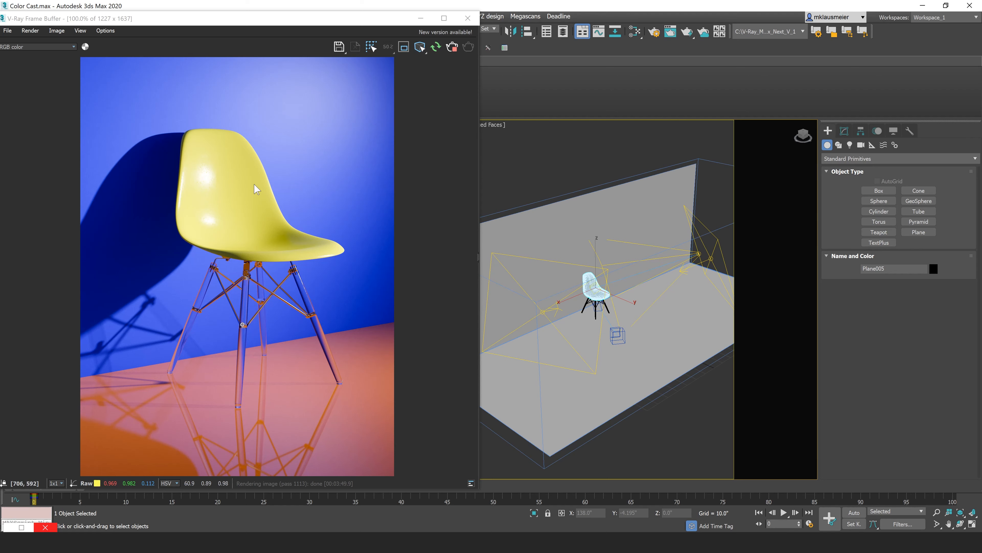
{"action": "mouse_move", "coordinate": [230, 218]}
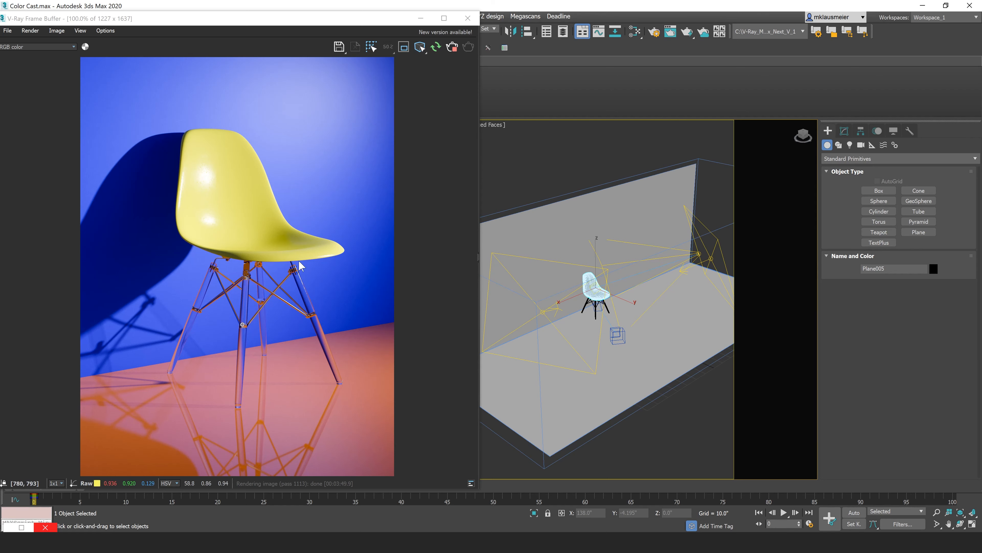
{"action": "mouse_move", "coordinate": [243, 187]}
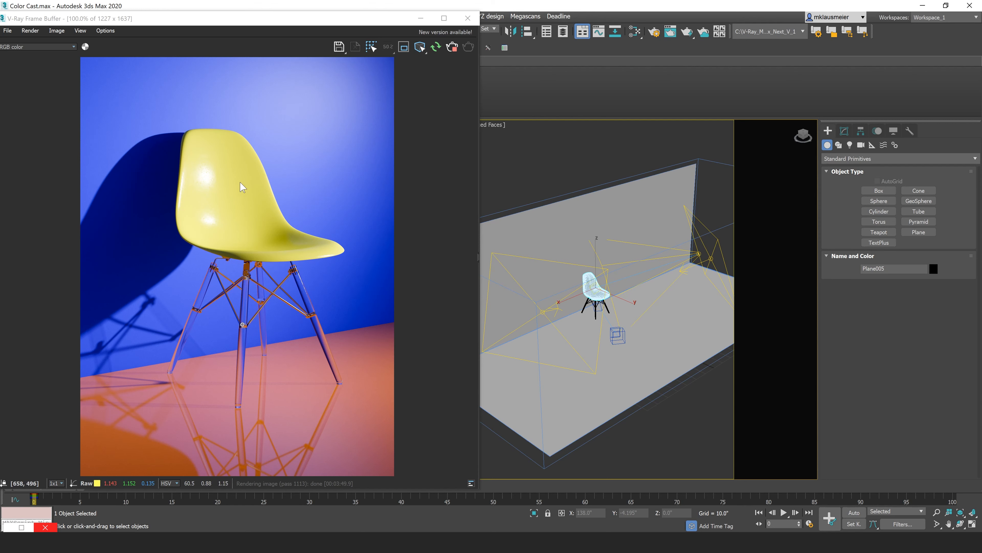
{"action": "mouse_move", "coordinate": [358, 135]}
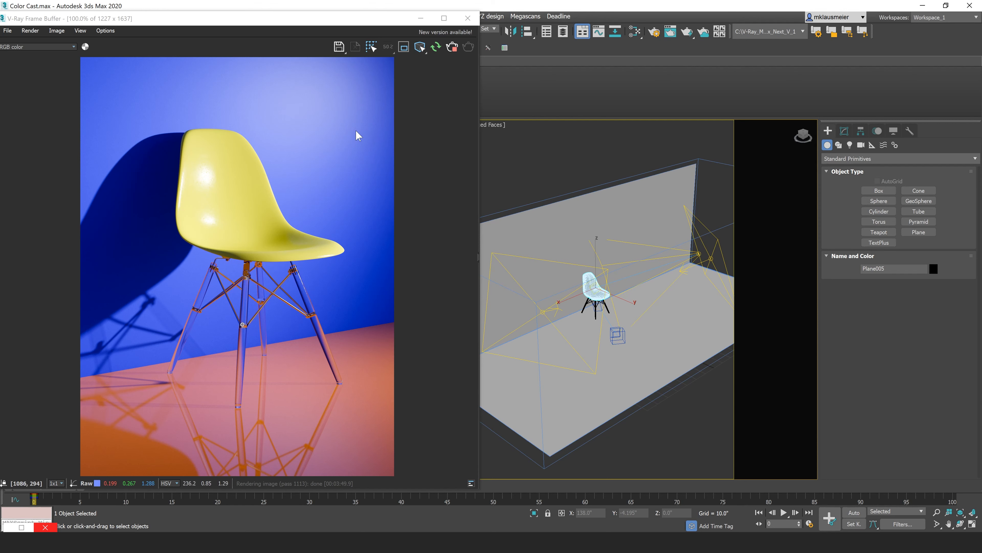
{"action": "mouse_move", "coordinate": [307, 305]}
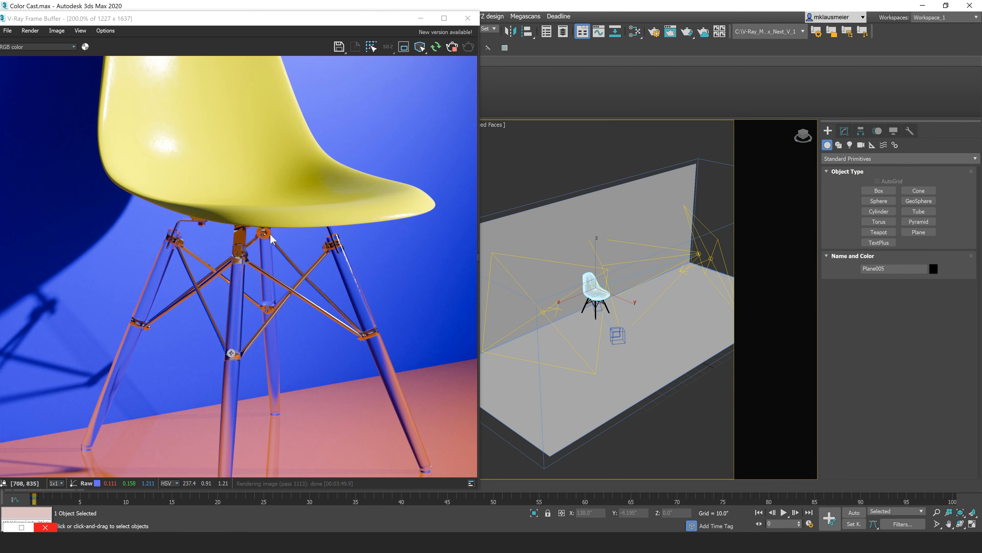
{"action": "mouse_move", "coordinate": [350, 324]}
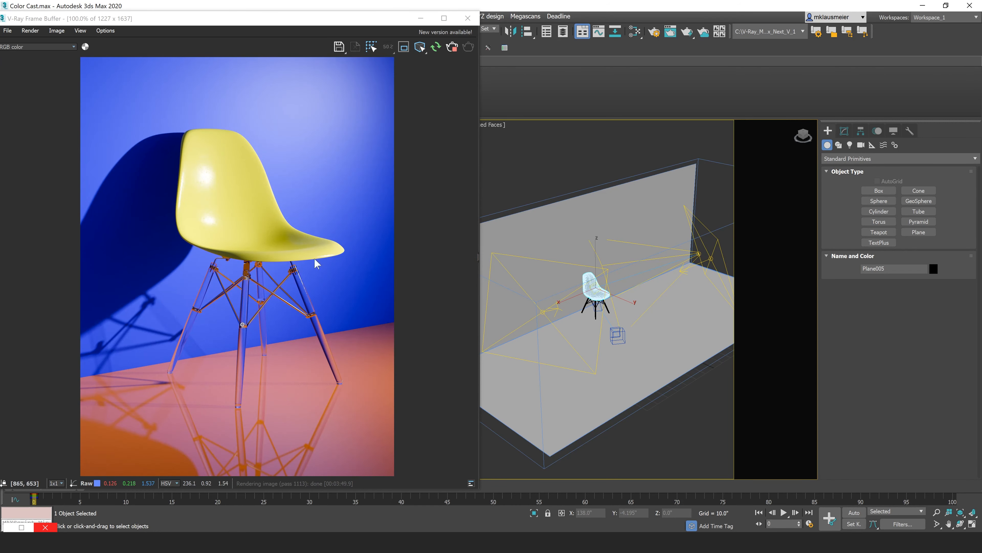
{"action": "mouse_move", "coordinate": [182, 229]}
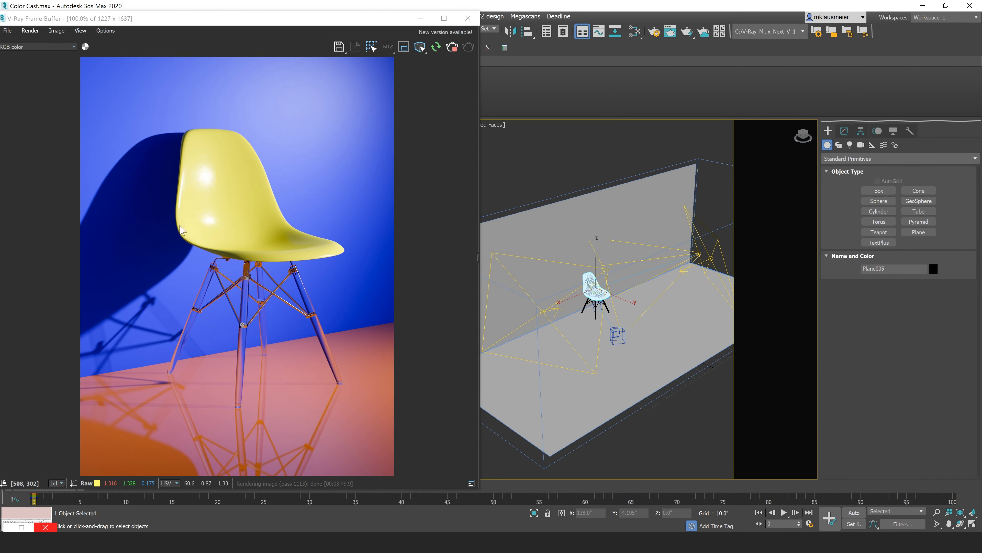
{"action": "mouse_move", "coordinate": [343, 260]}
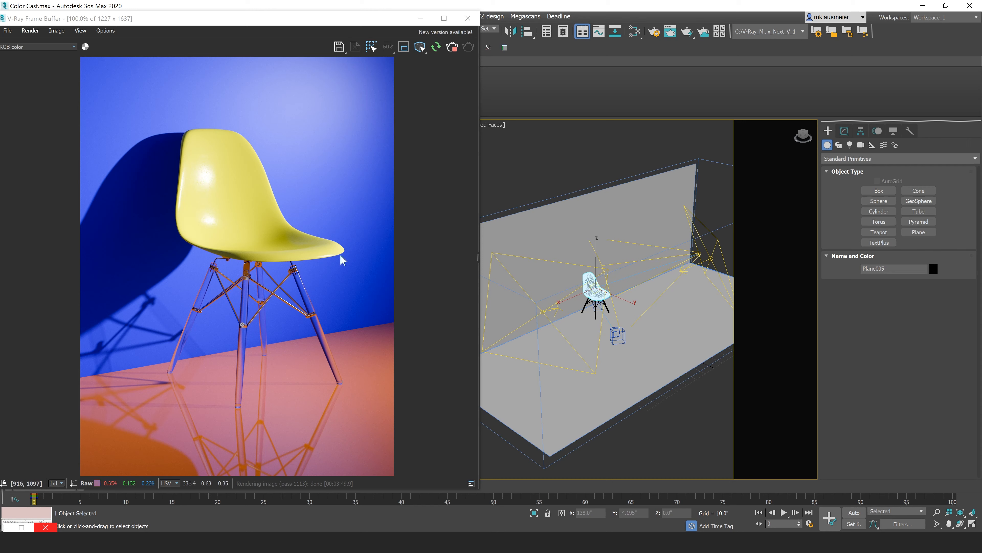
{"action": "mouse_move", "coordinate": [319, 384]}
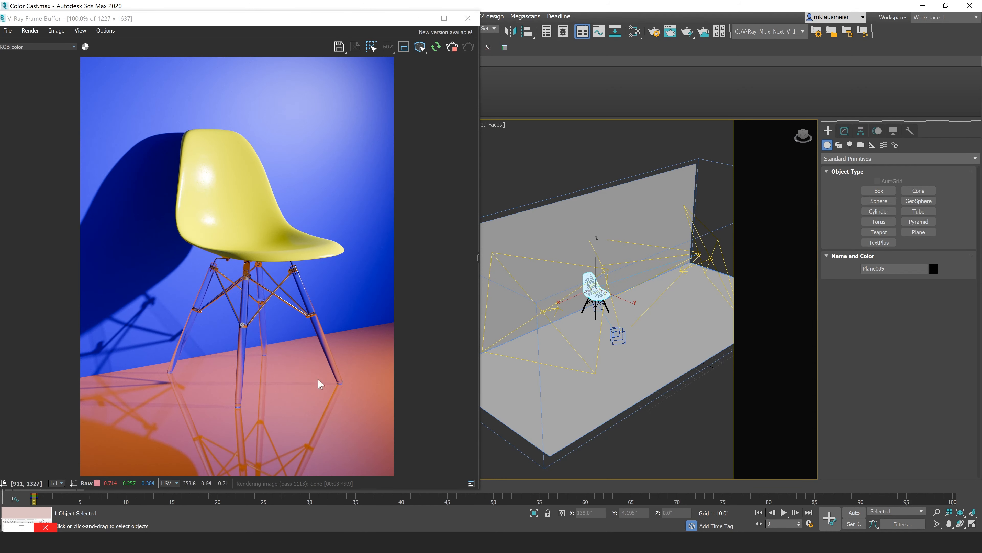
{"action": "mouse_move", "coordinate": [231, 174]}
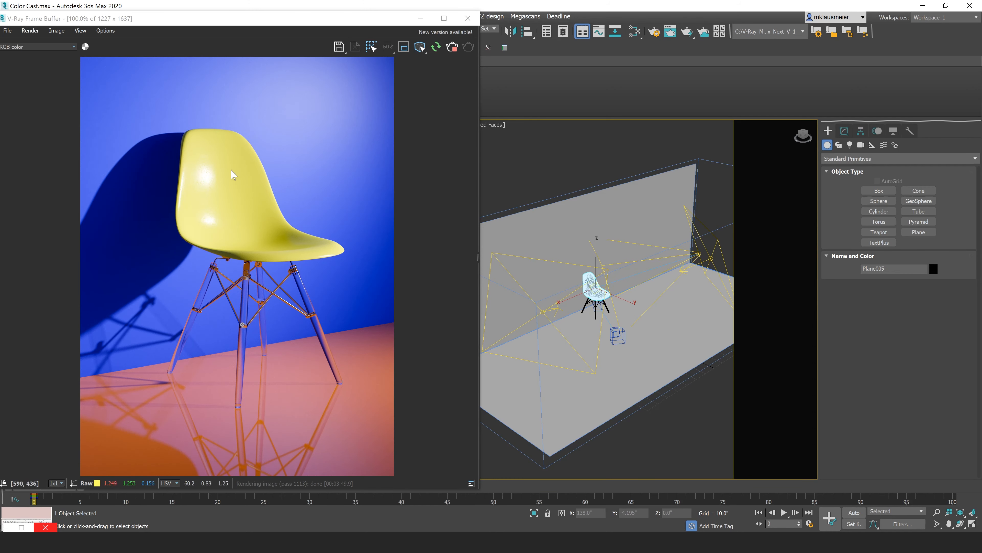
{"action": "mouse_move", "coordinate": [243, 236]}
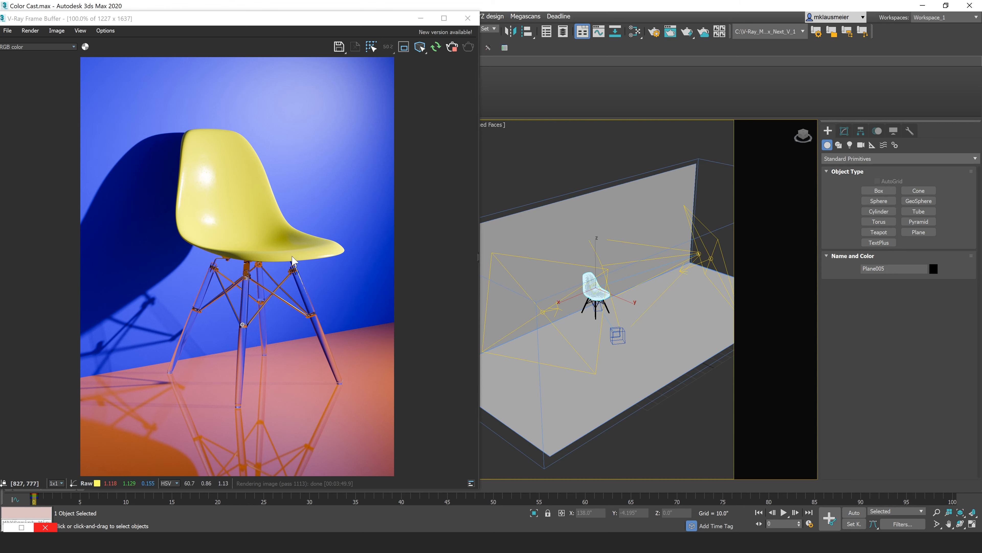
{"action": "mouse_move", "coordinate": [260, 190]}
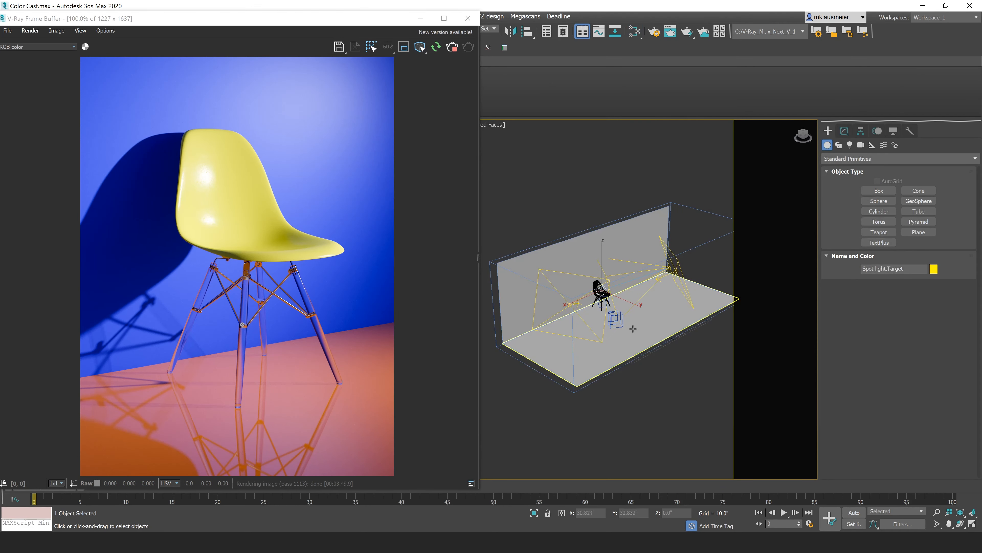
Bring up the Slate Material Editor showing the override V-Ray material and its VRayColor nodes
{"action": "left_click", "coordinate": [633, 31]}
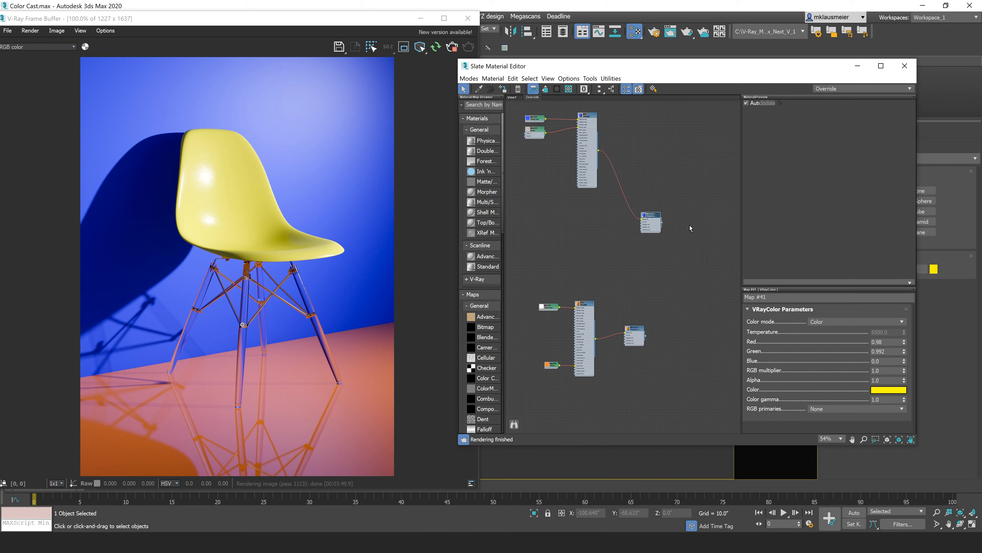
{"action": "mouse_move", "coordinate": [658, 212]}
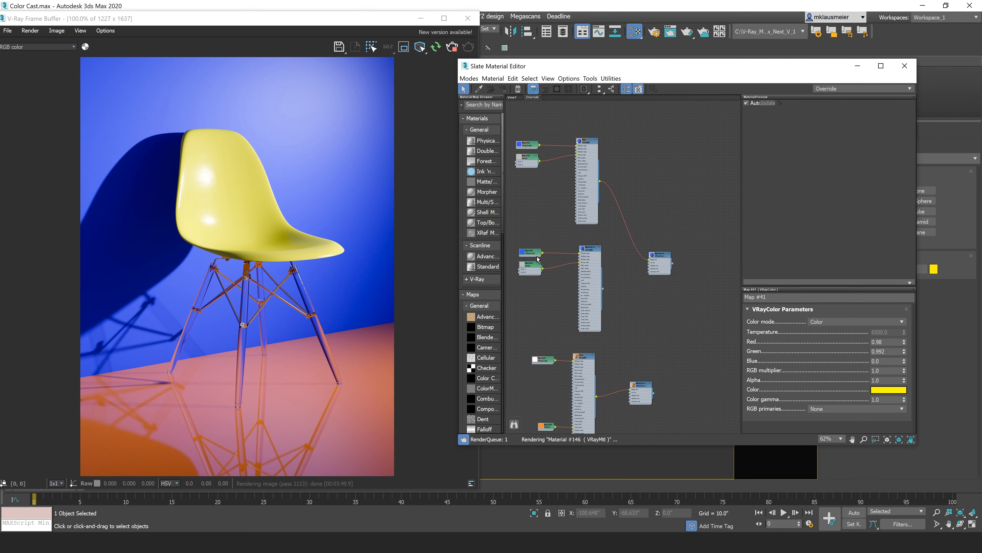
Set the selected override colour map to bright red in the Color Selector
{"action": "left_click", "coordinate": [888, 390]}
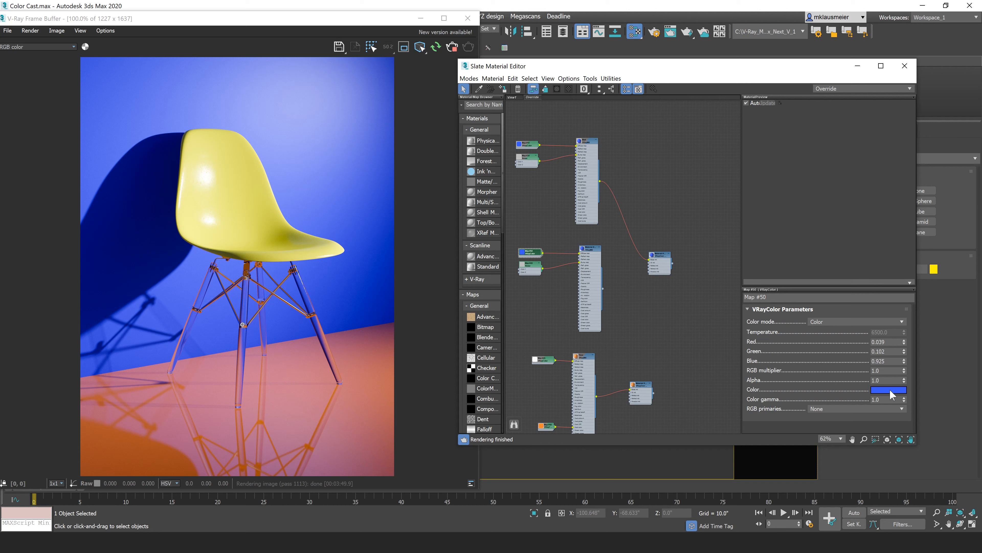
{"action": "left_click", "coordinate": [888, 389]}
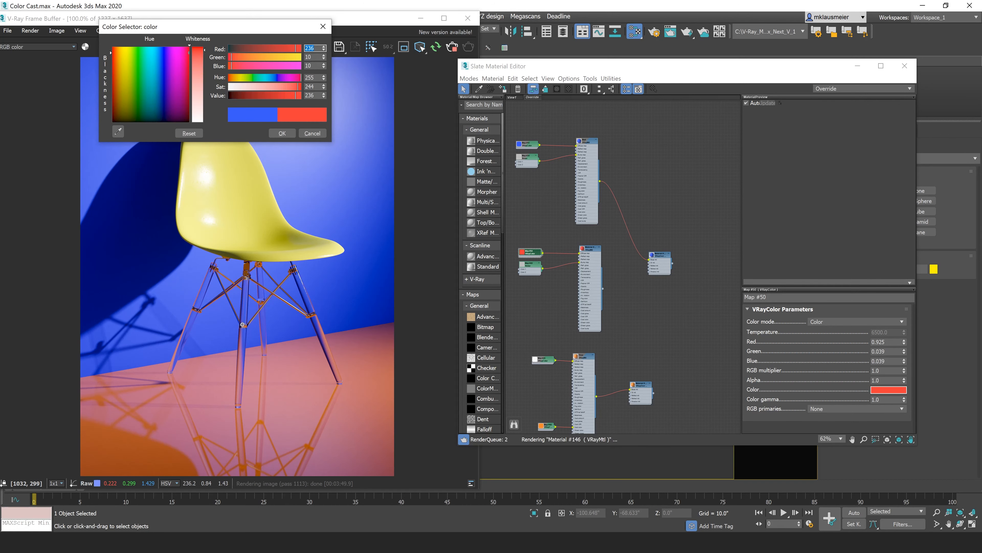
{"action": "left_click", "coordinate": [282, 133]}
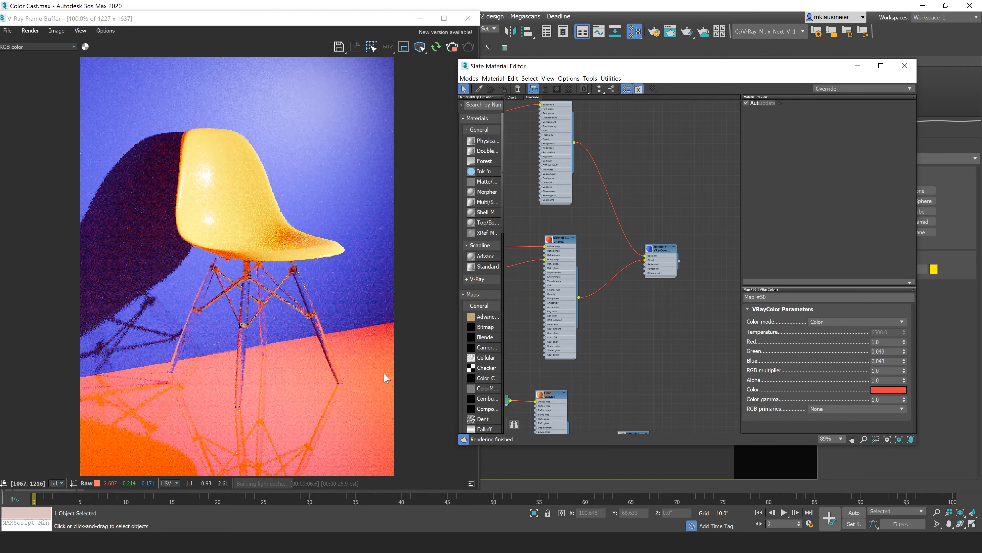
{"action": "mouse_move", "coordinate": [245, 260]}
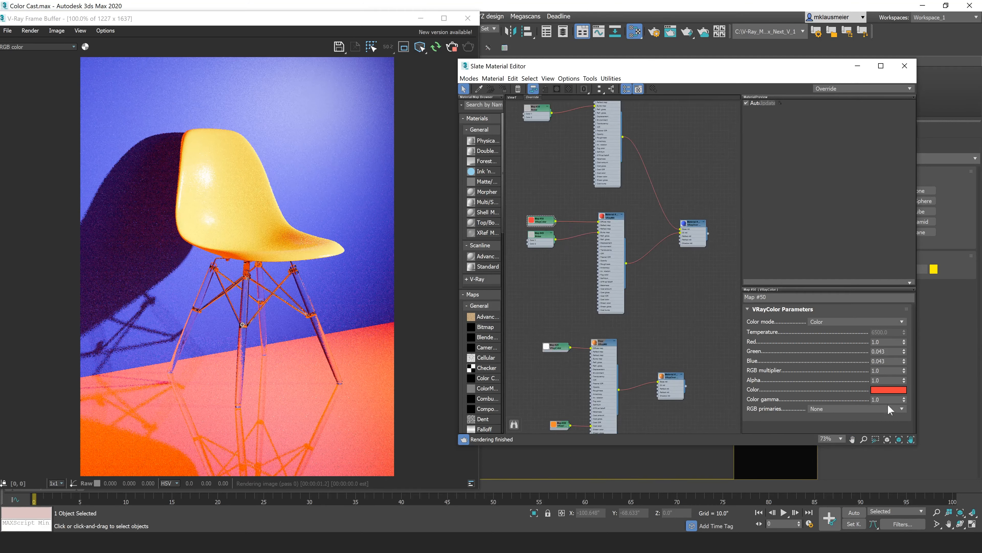
Change that override colour map to a dark teal green (about 3, 64, 36)
{"action": "left_click", "coordinate": [888, 388]}
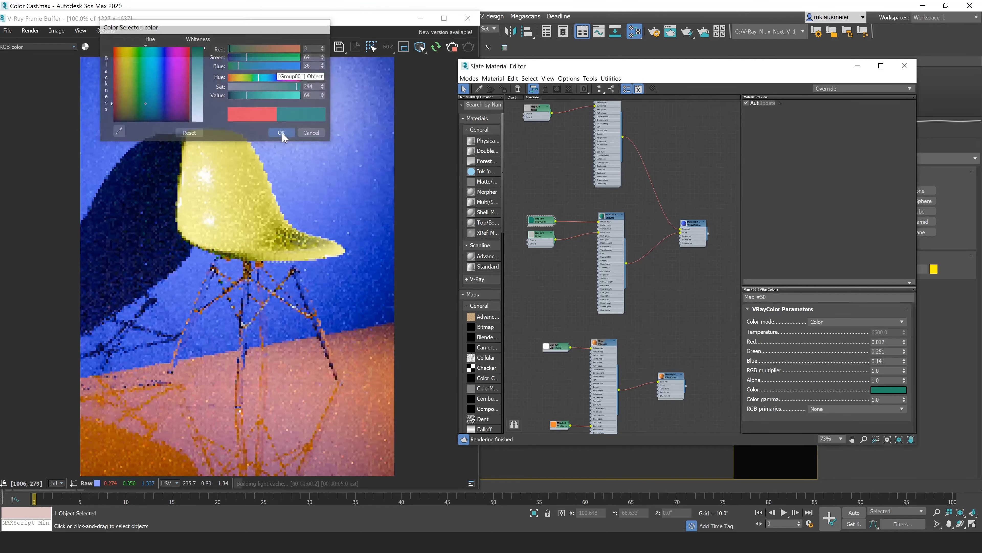
{"action": "left_click", "coordinate": [281, 132]}
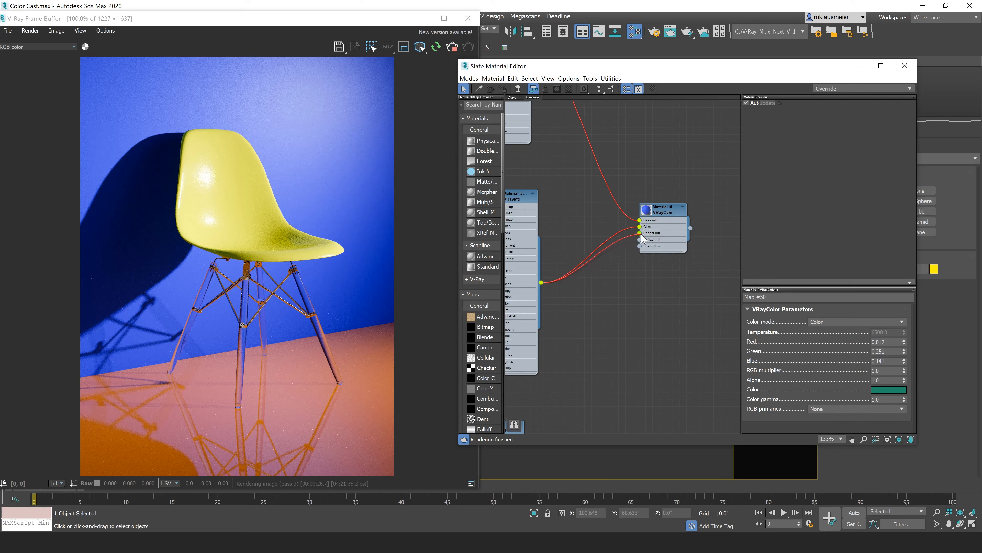
Set the override colour map to a saturated red (about 200, 9, 9) and let the render update
{"action": "left_click", "coordinate": [888, 388]}
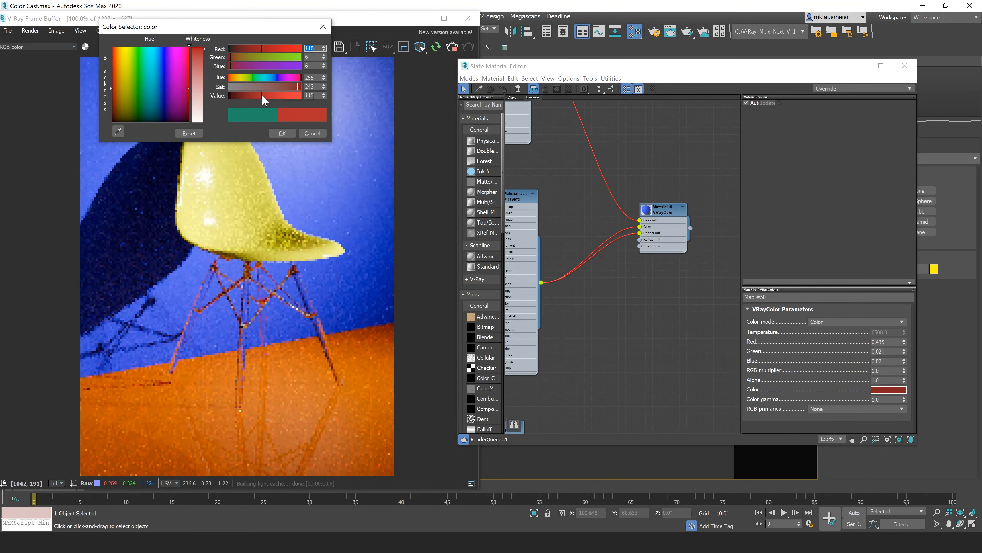
{"action": "left_click", "coordinate": [282, 134]}
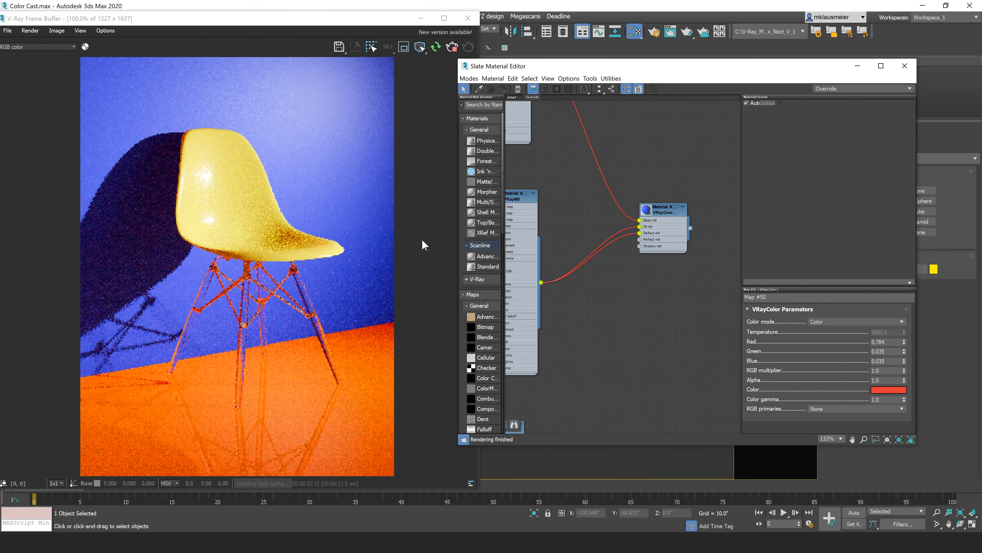
{"action": "mouse_move", "coordinate": [257, 294]}
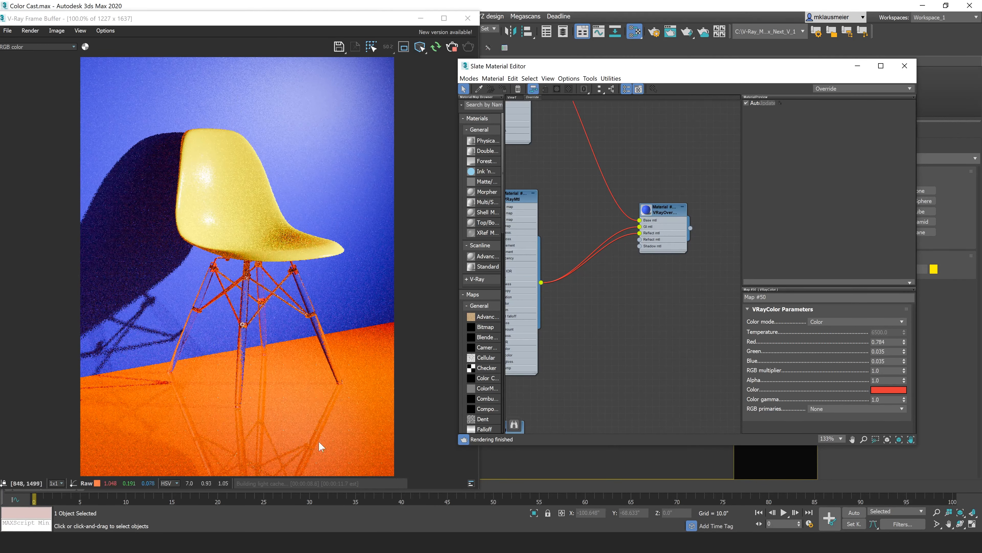
{"action": "mouse_move", "coordinate": [243, 417]}
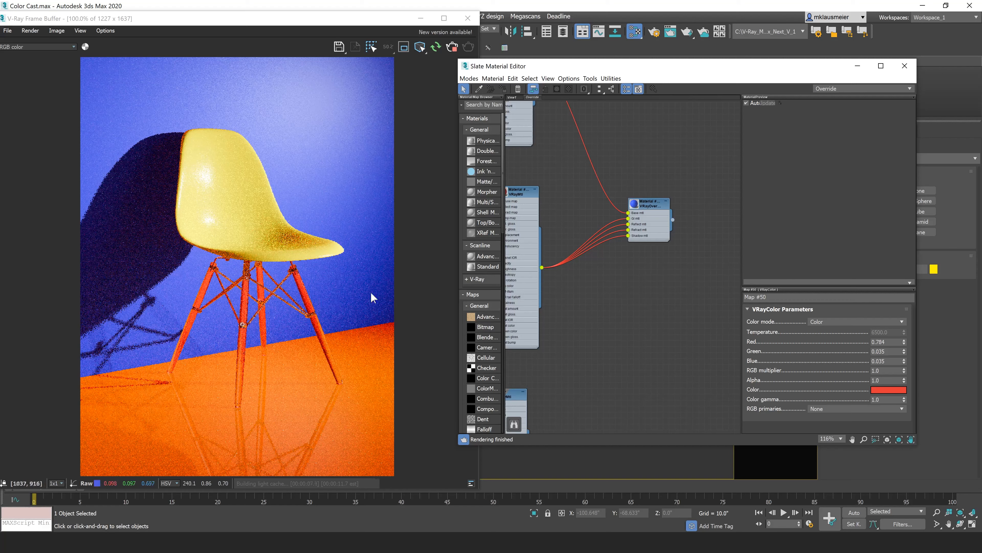
{"action": "mouse_move", "coordinate": [251, 174]}
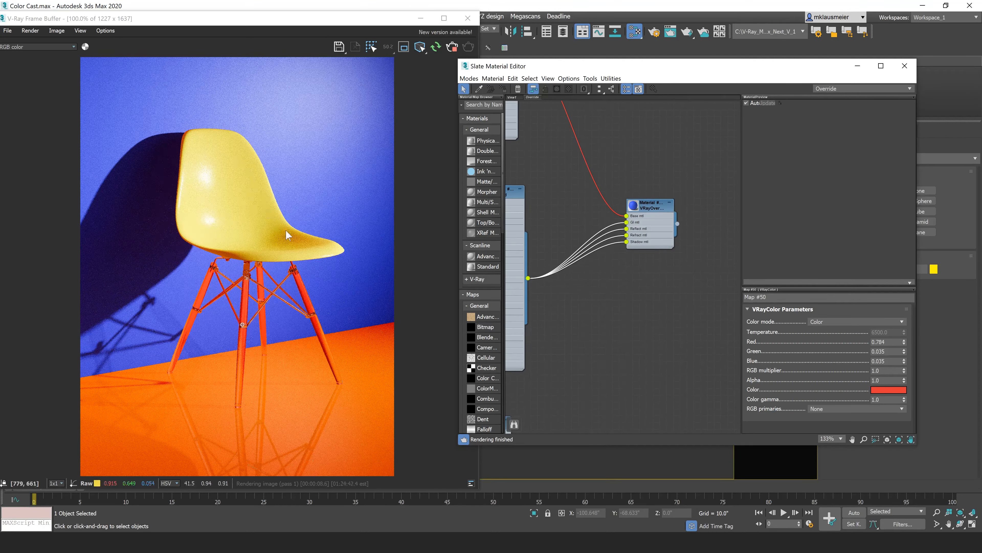
{"action": "mouse_move", "coordinate": [243, 261]}
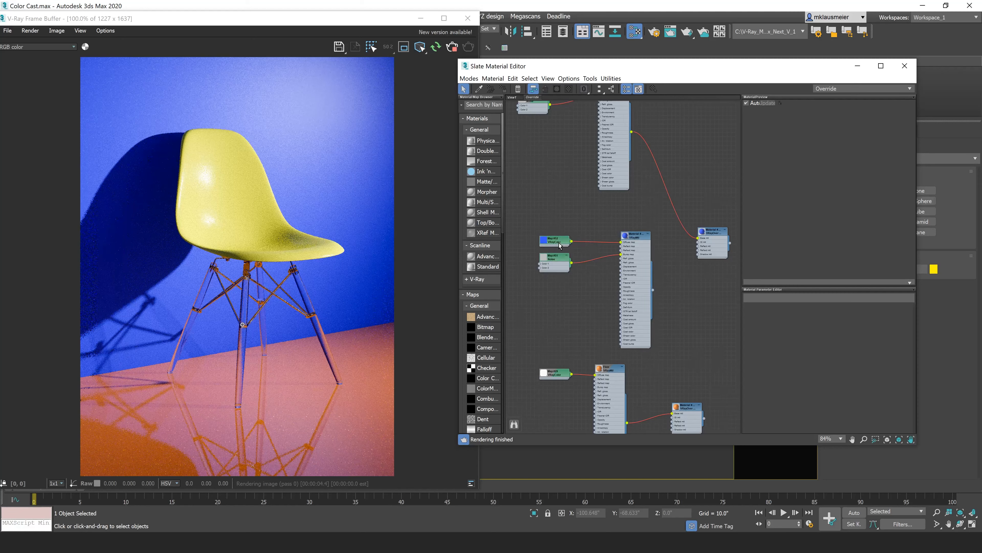
Set the blue VRayColor map to a pale lavender blue (about 159, 165, 236)
{"action": "left_click", "coordinate": [555, 241]}
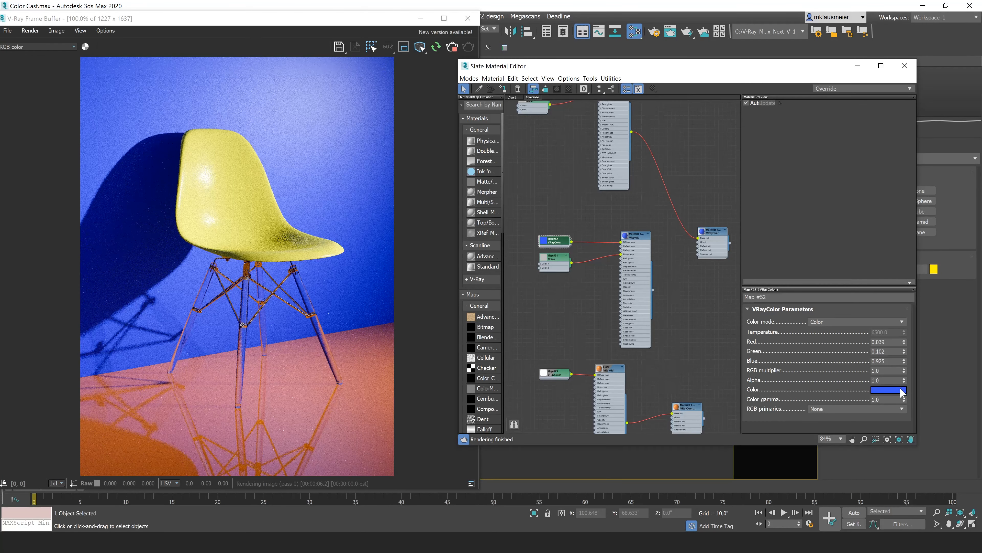
{"action": "left_click", "coordinate": [888, 389]}
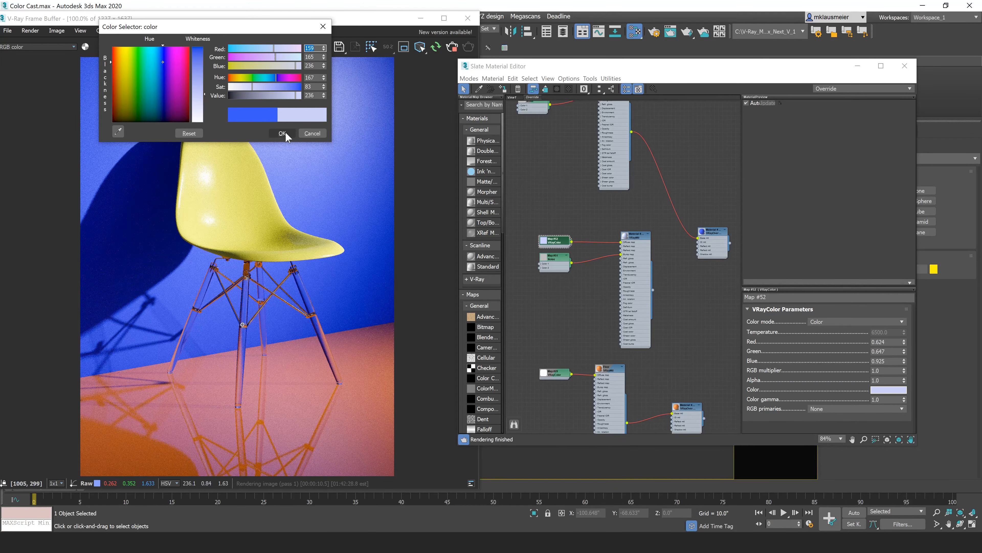
{"action": "left_click", "coordinate": [282, 133]}
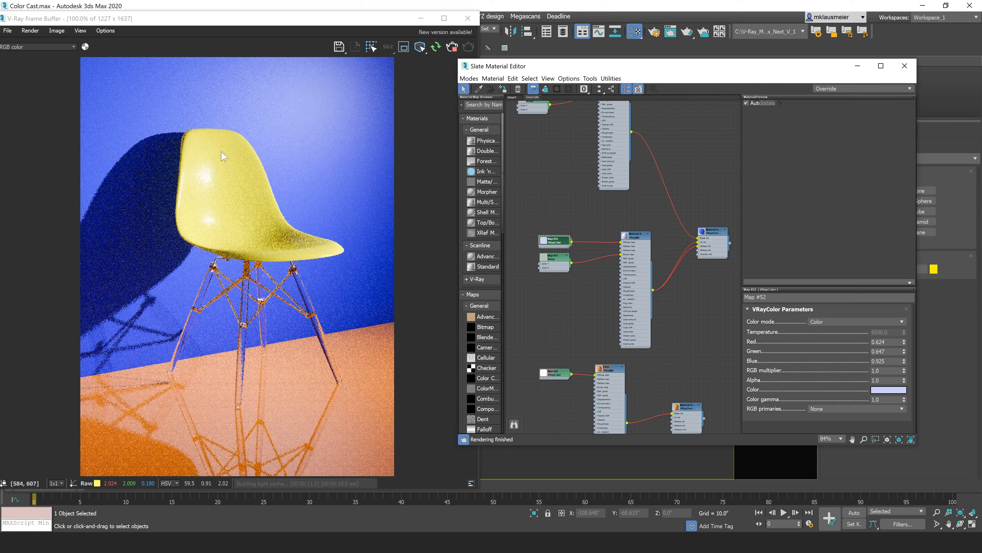
{"action": "mouse_move", "coordinate": [262, 175]}
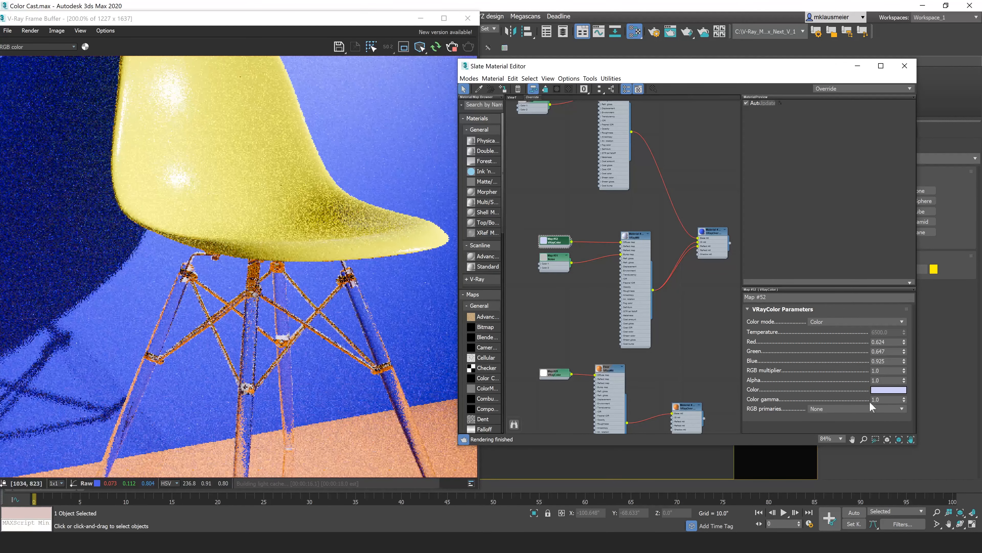
{"action": "left_click", "coordinate": [889, 388]}
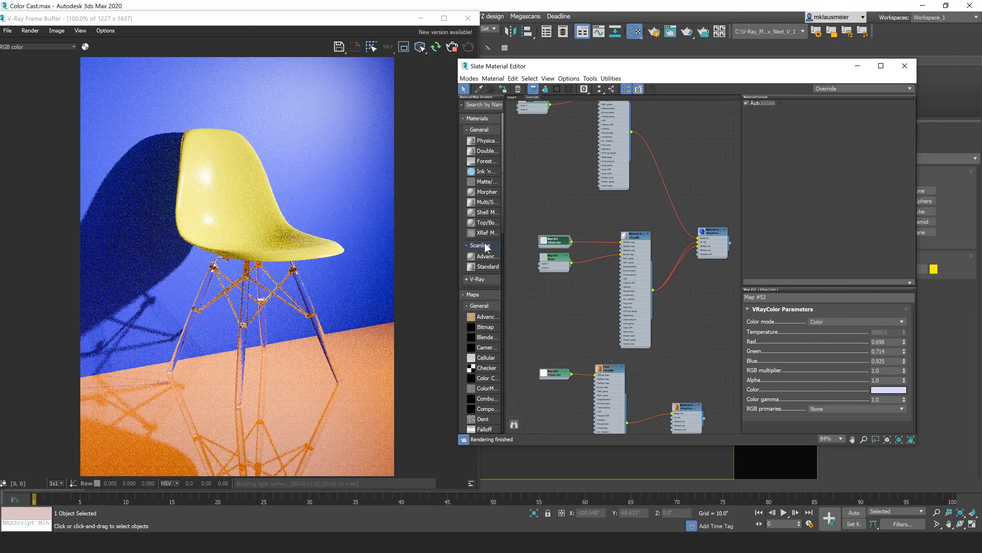
{"action": "mouse_move", "coordinate": [302, 237]}
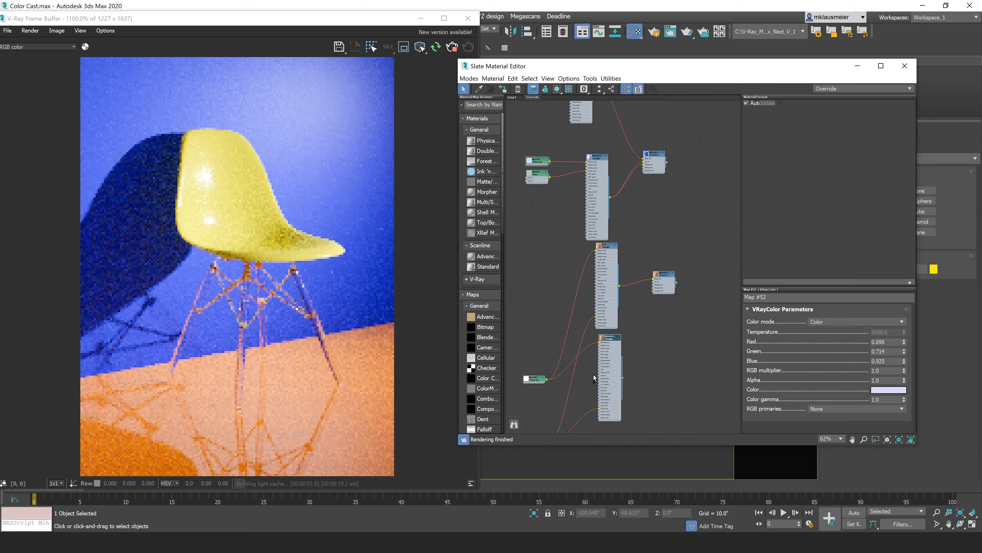
{"action": "scroll", "scroll_direction": "down", "scroll_amount": 3}
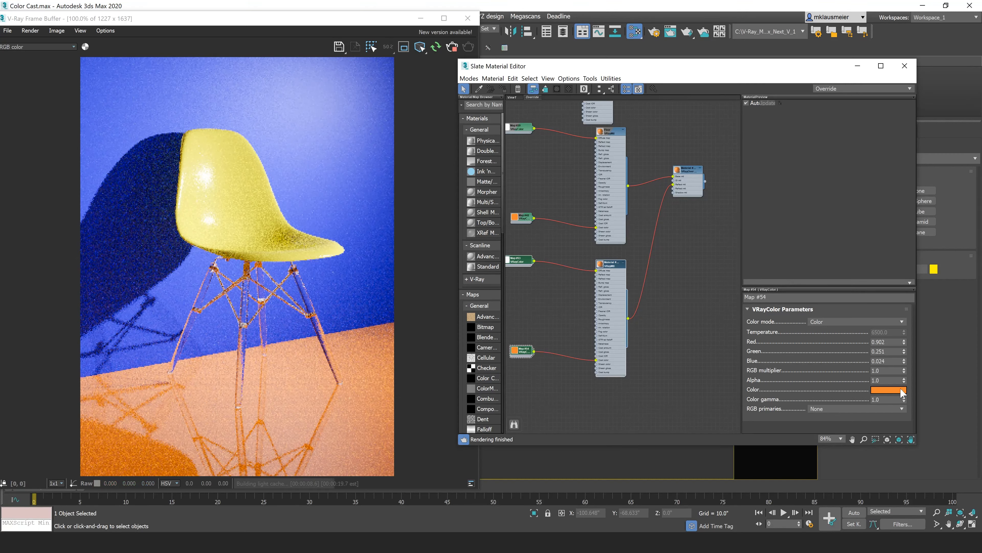
Set the orange VRayColor map to a pale off-white (about 230, 215, 210)
{"action": "left_click", "coordinate": [888, 388]}
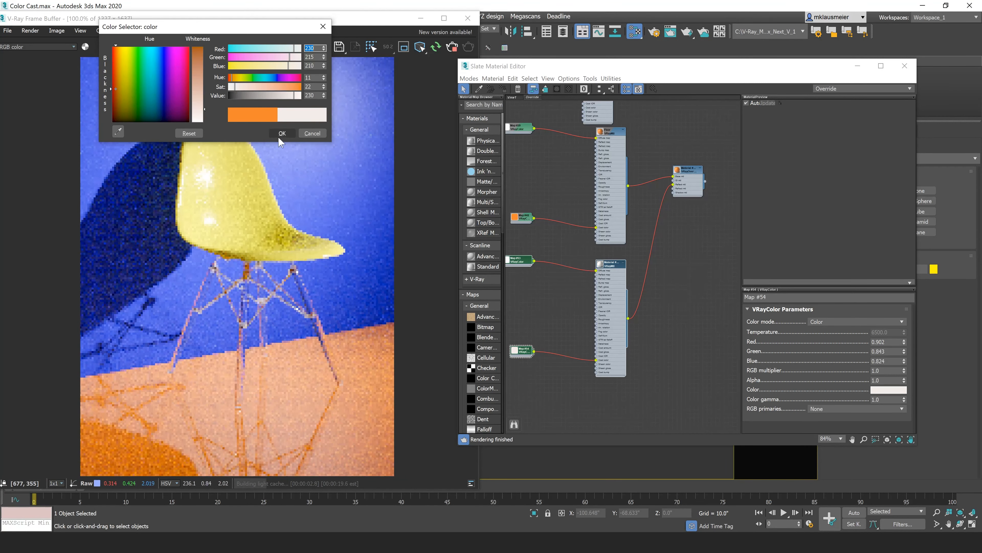
{"action": "left_click", "coordinate": [282, 133]}
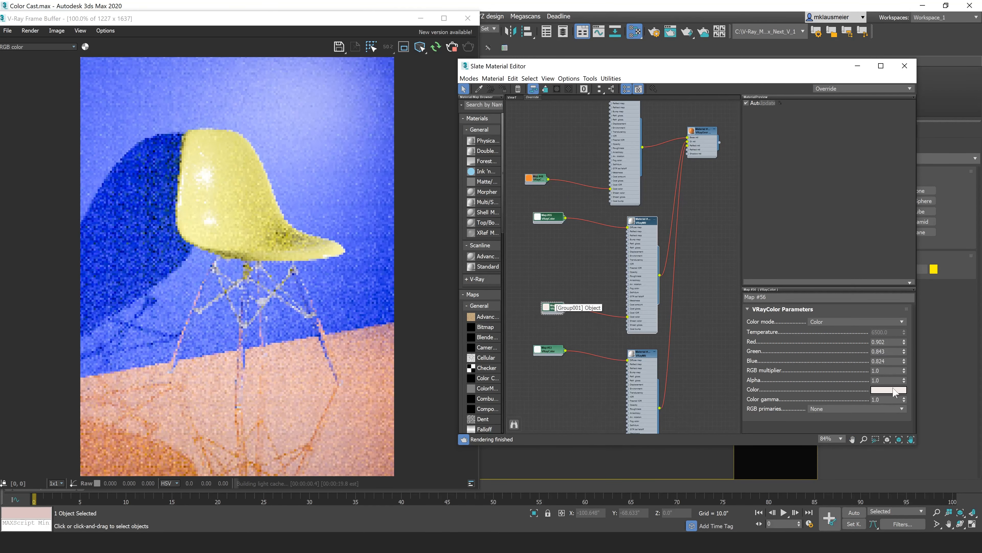
Set colour map #56 to a muted orange (about 230, 87, 37)
{"action": "left_click", "coordinate": [888, 388]}
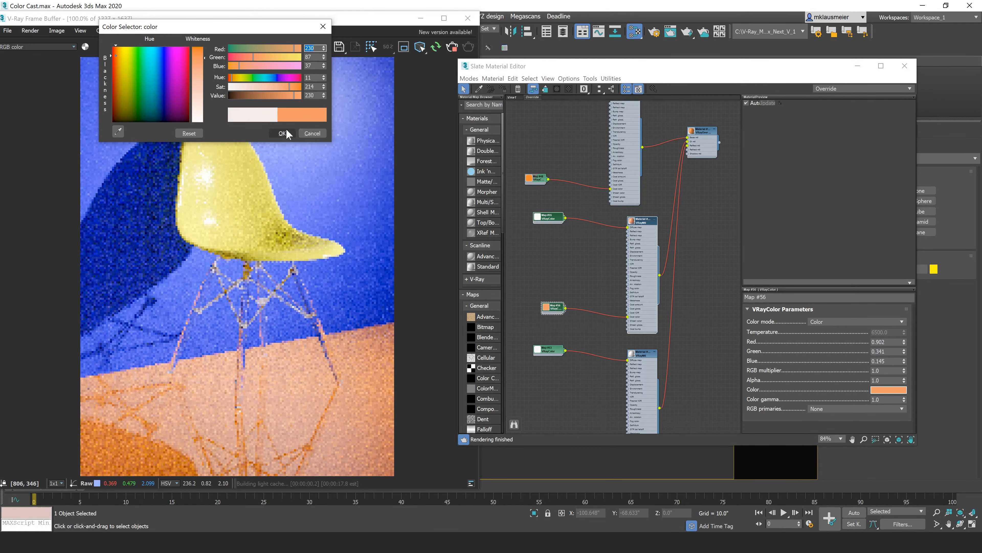
{"action": "left_click", "coordinate": [281, 133]}
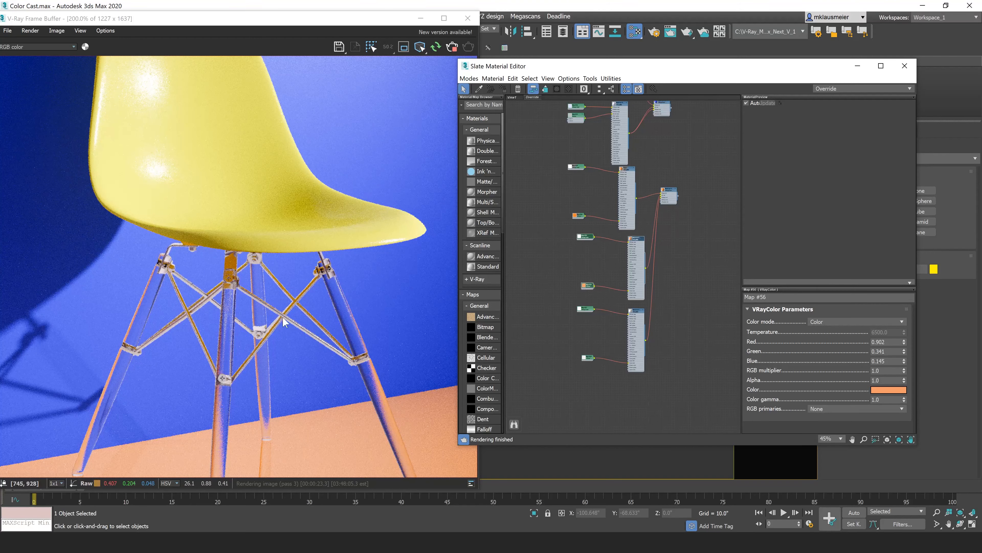